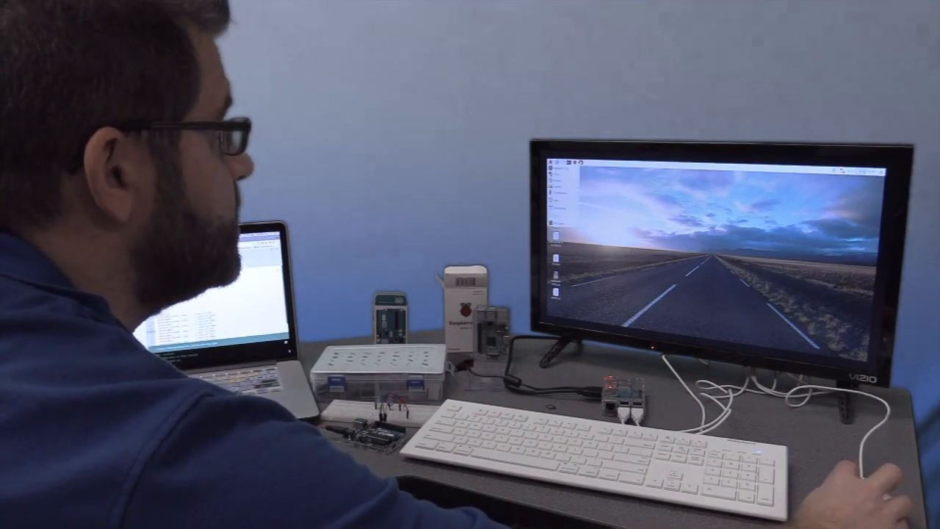
# - Go to the Arduino home page, open SOFTWARE, and scroll to Access the Online IDE
pyautogui.click(547, 167)
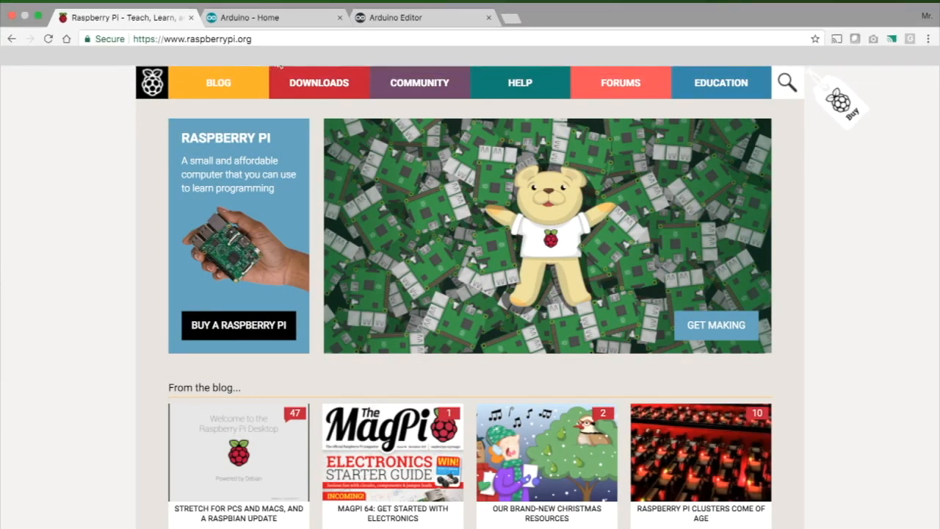
pyautogui.moveTo(380, 164)
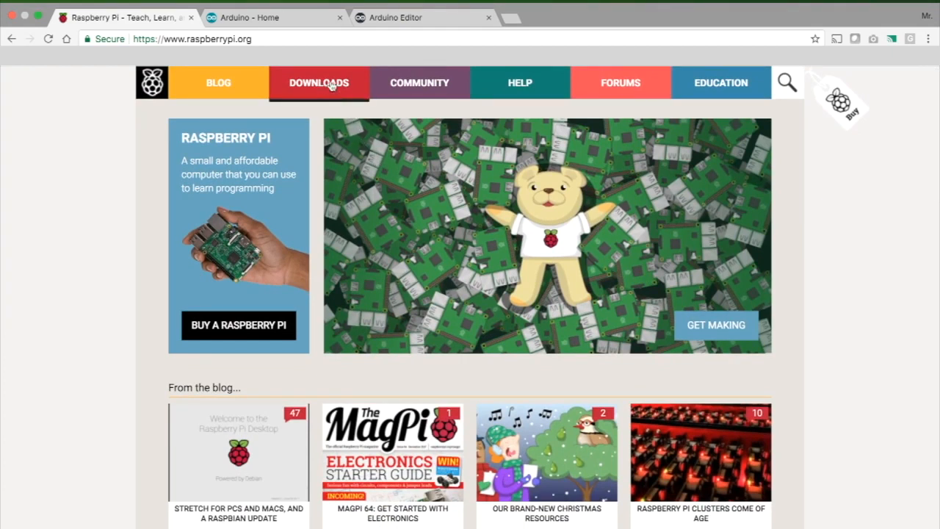
pyautogui.moveTo(720, 82)
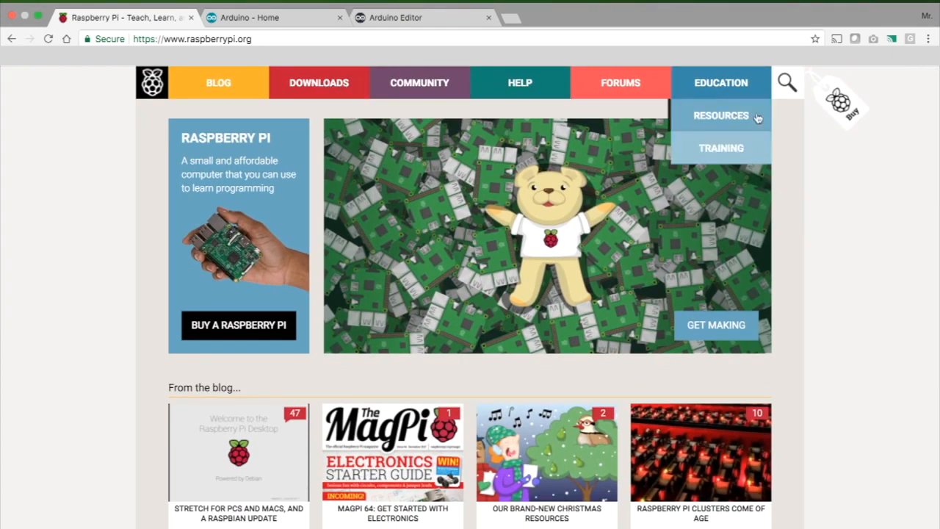
pyautogui.scroll(-3)
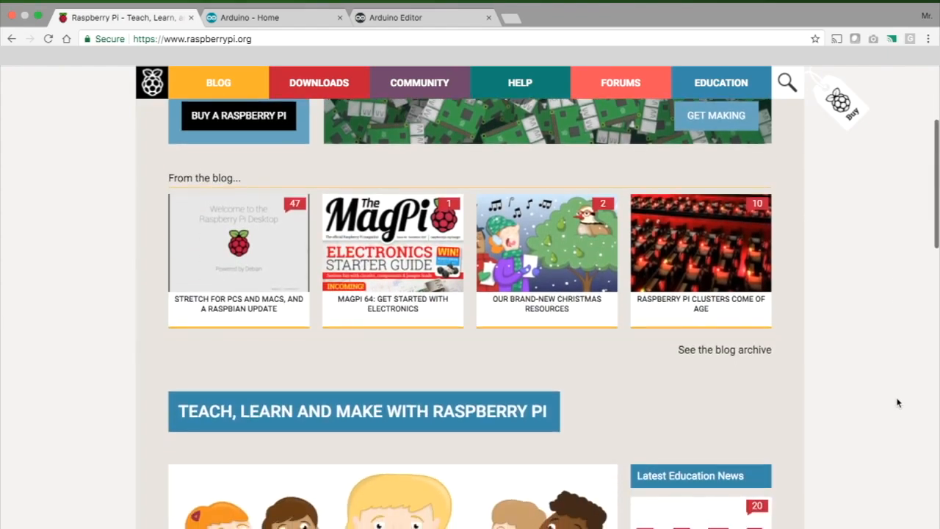
pyautogui.scroll(-3)
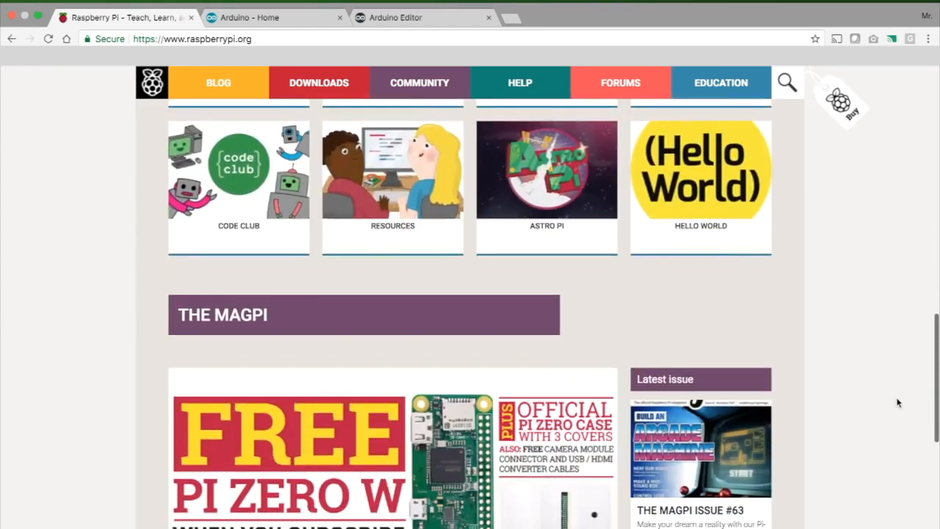
pyautogui.scroll(3)
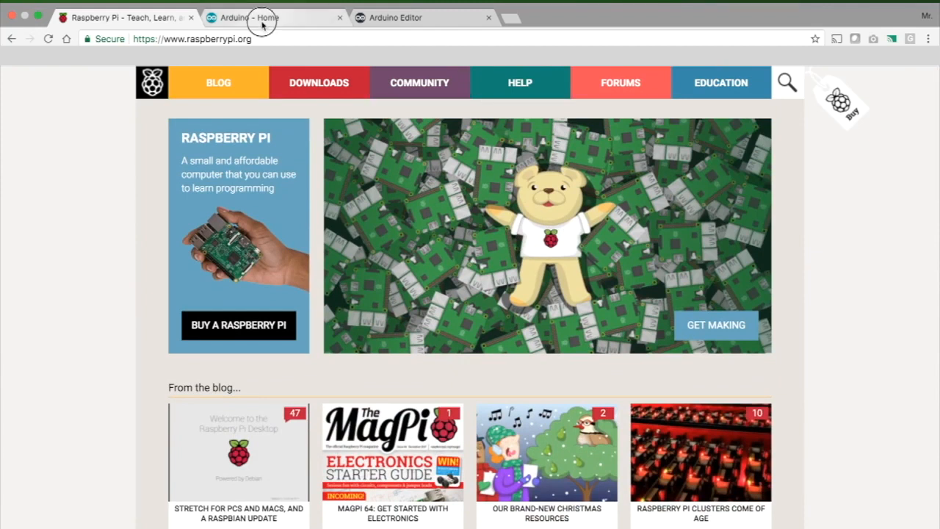
pyautogui.click(261, 17)
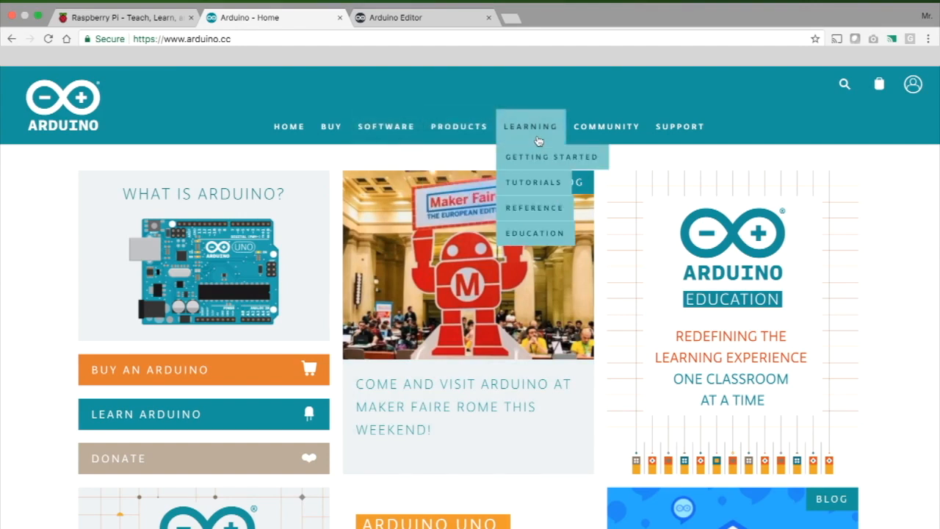
pyautogui.scroll(-3)
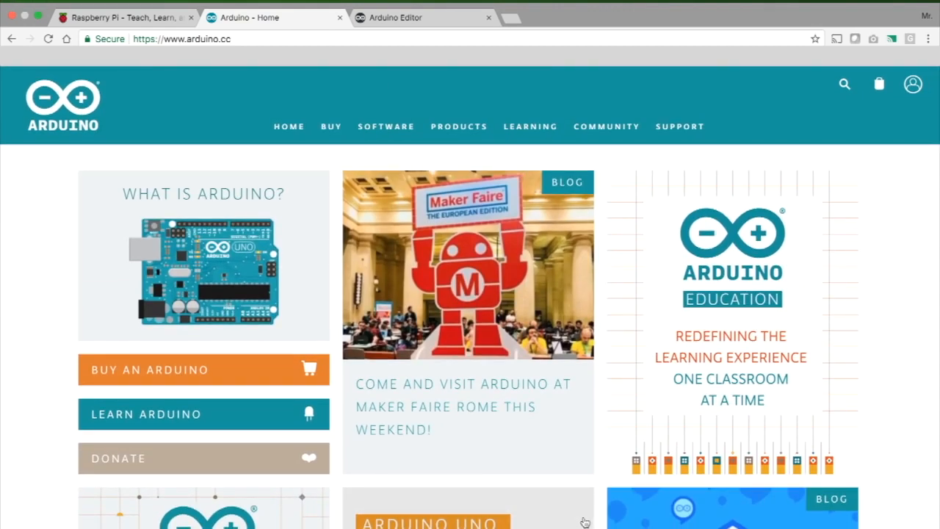
pyautogui.moveTo(386, 117)
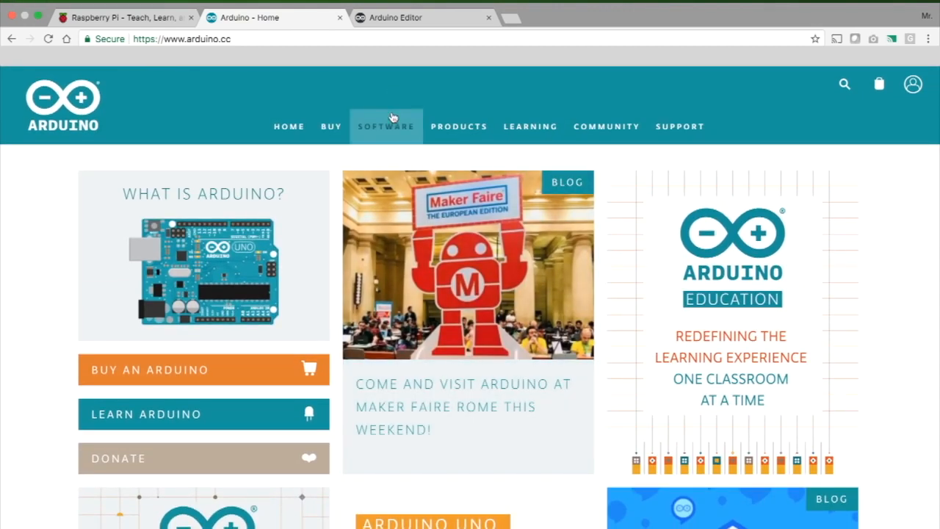
pyautogui.click(386, 125)
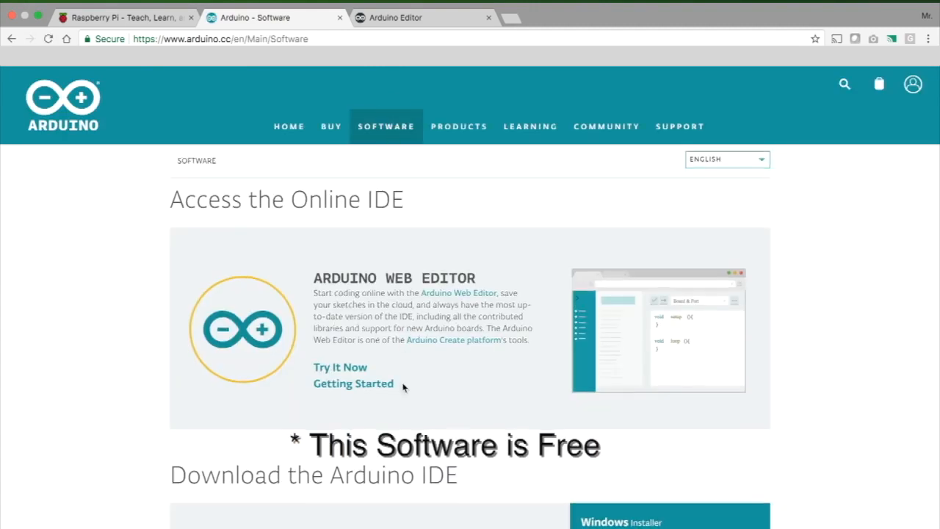
pyautogui.scroll(-3)
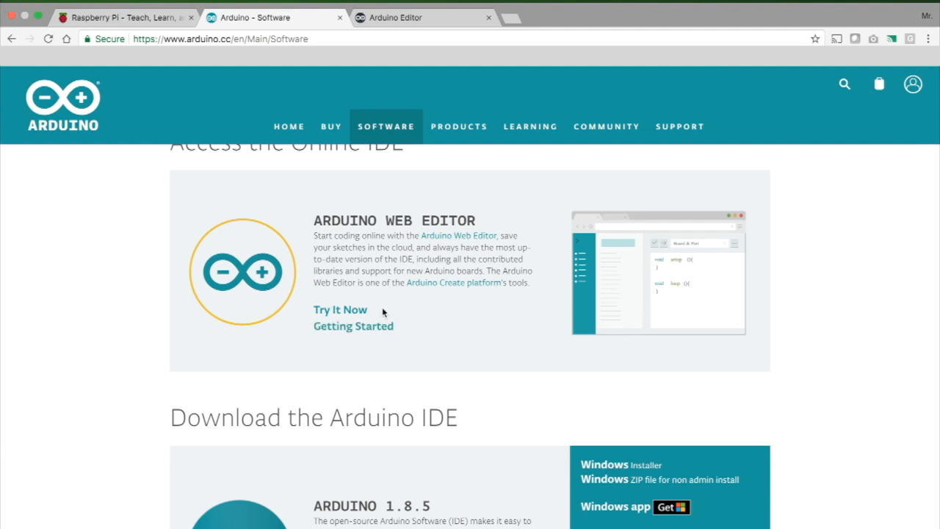
pyautogui.moveTo(378, 307)
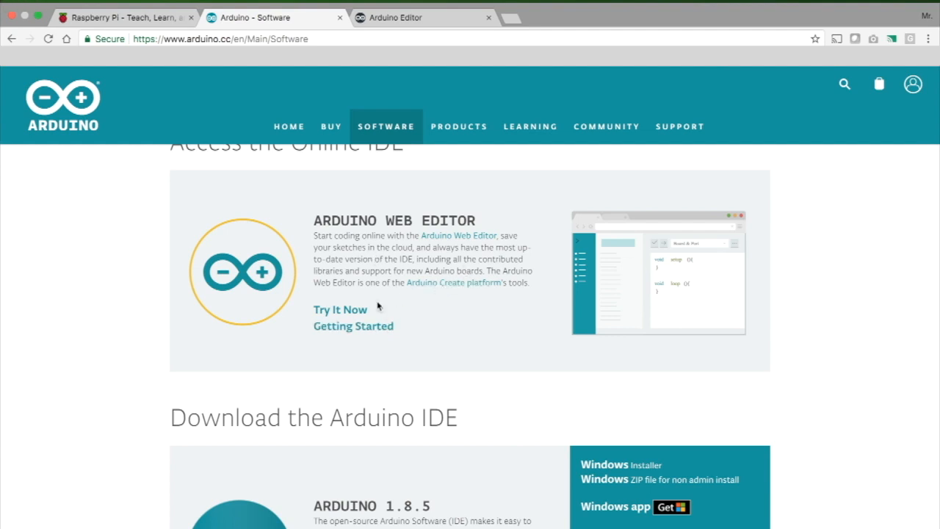
pyautogui.moveTo(380, 274)
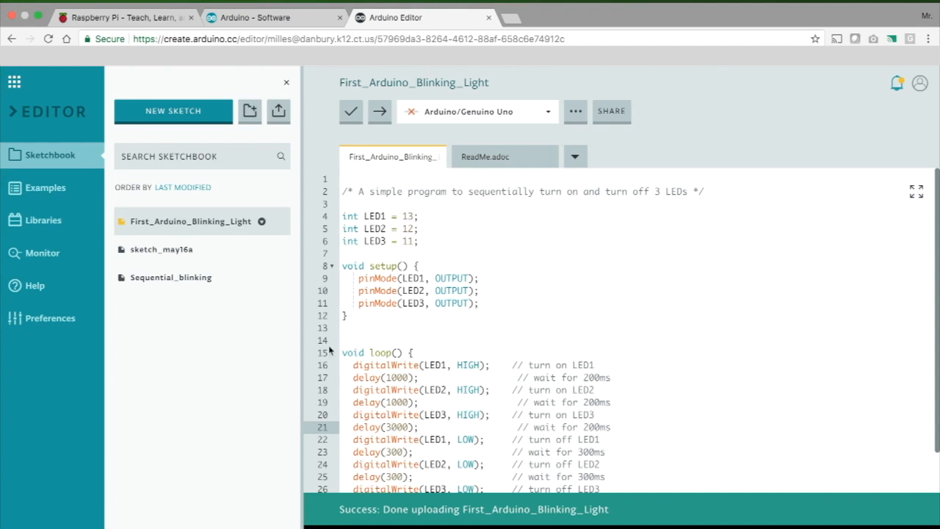
pyautogui.moveTo(361, 228)
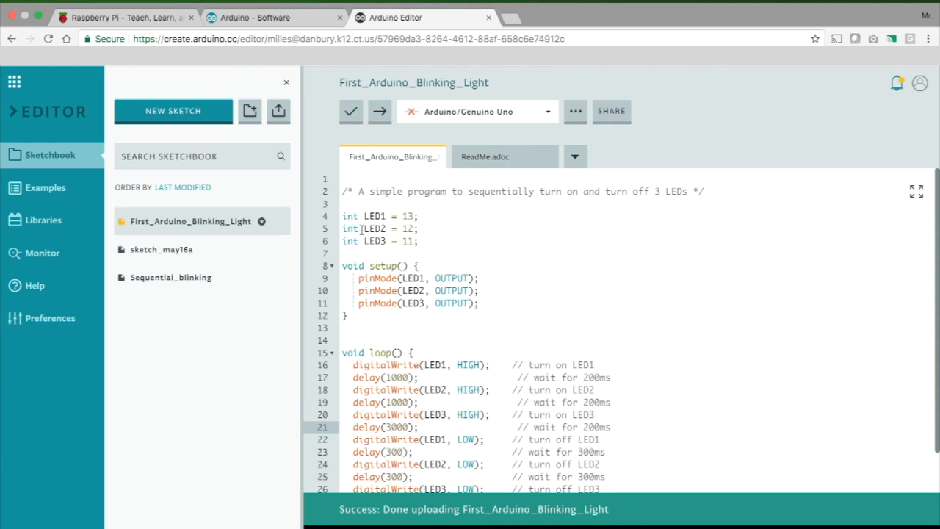
pyautogui.moveTo(376, 216)
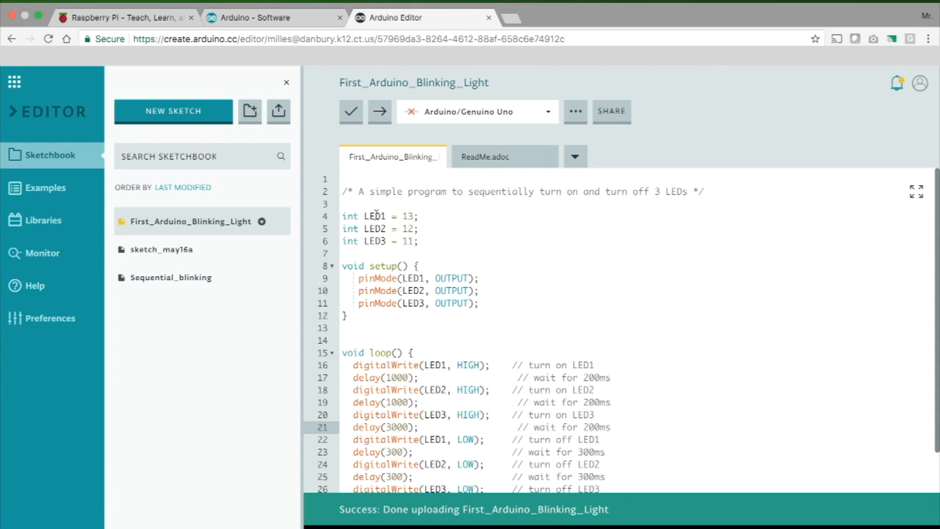